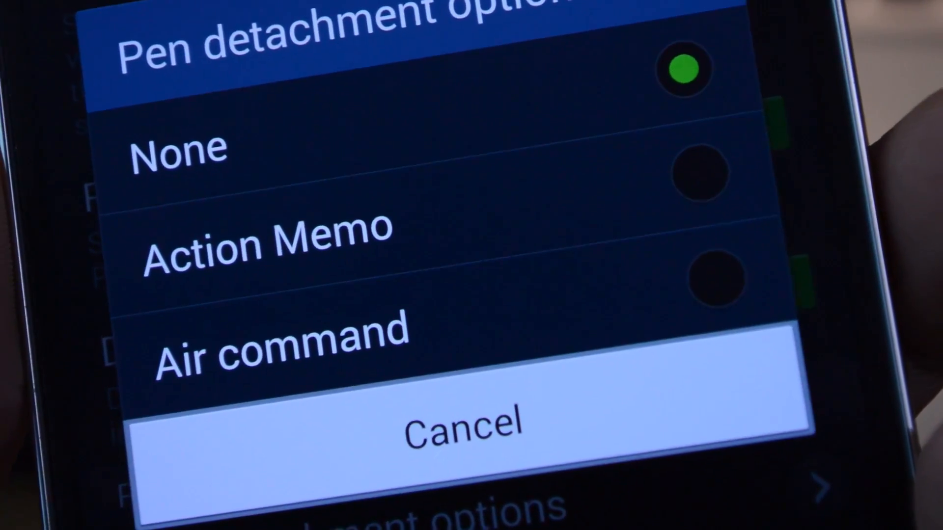
# Choose the built-in pen detachment behaviour in Android's Pen detachment options
pyautogui.click(281, 346)
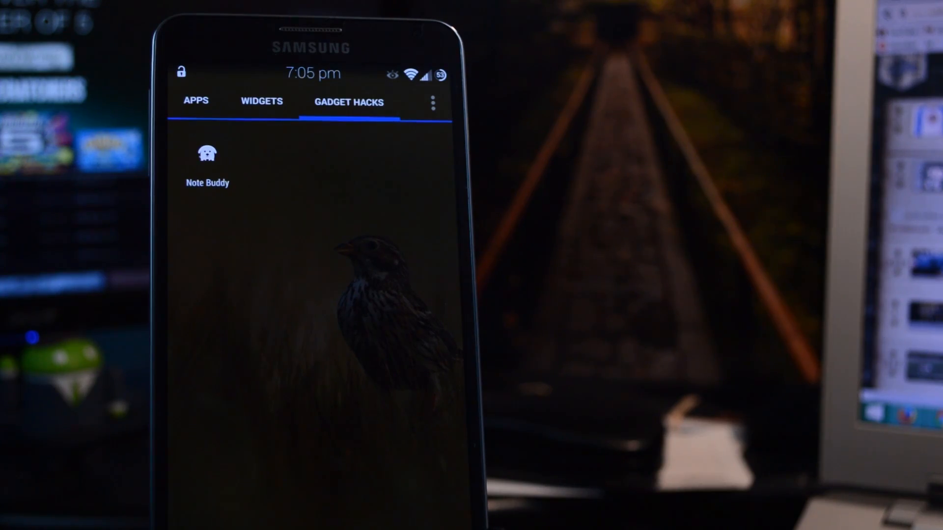
# Launch Note Buddy and switch its S Pen features ON
pyautogui.click(206, 157)
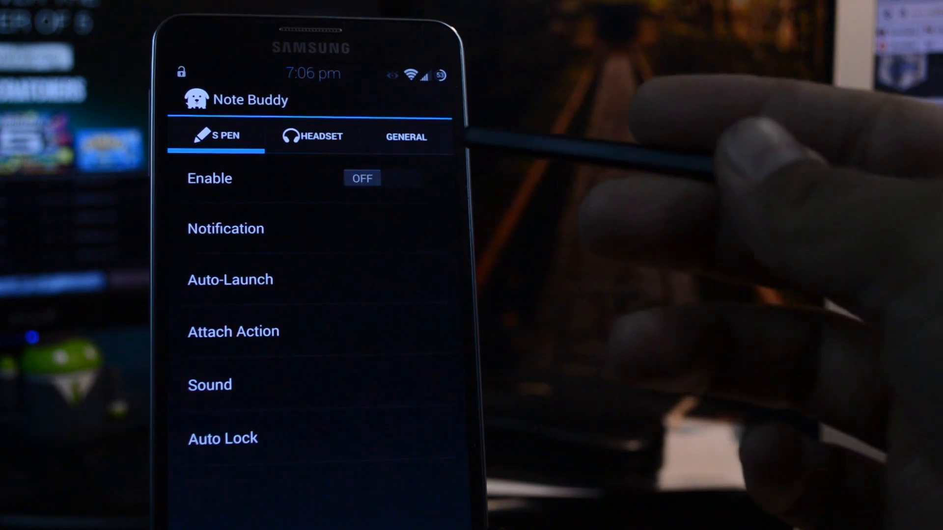
pyautogui.click(382, 178)
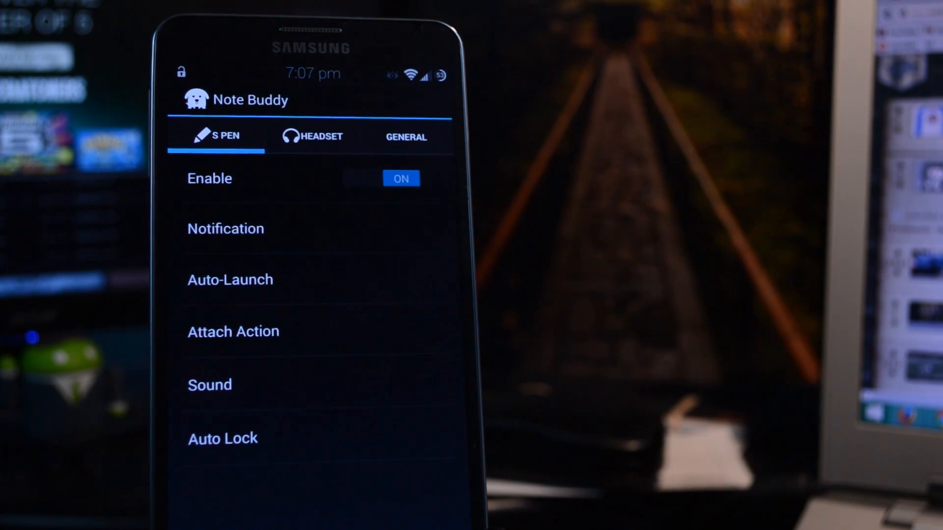
# Enable Auto-Launch on pen detachment and start selecting what to launch
pyautogui.click(230, 279)
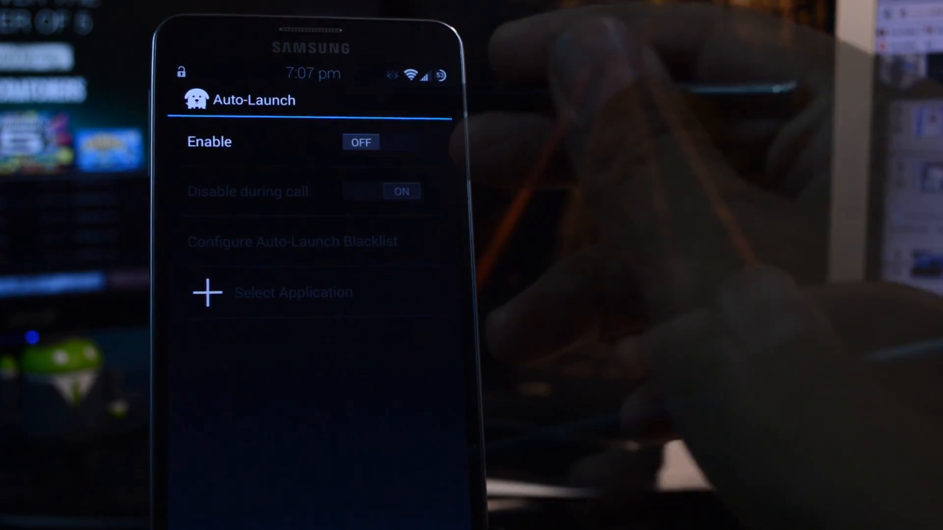
pyautogui.click(381, 141)
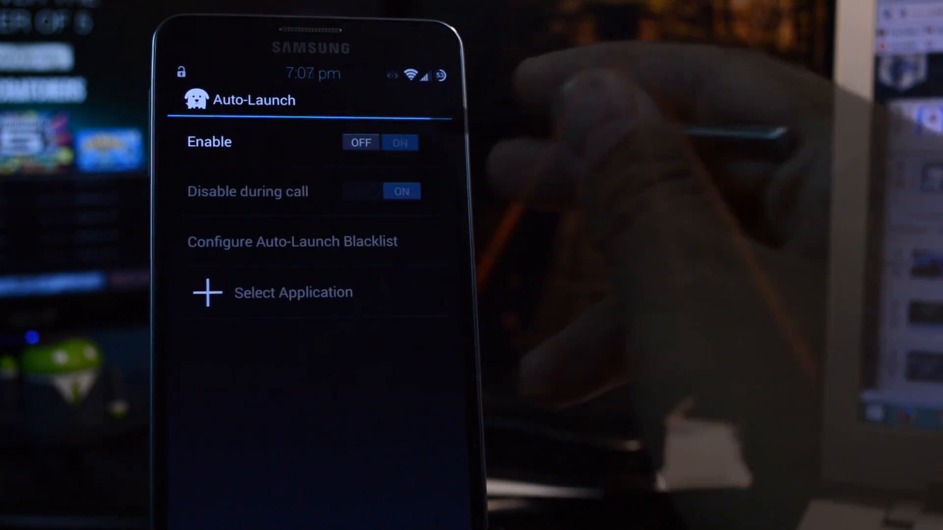
pyautogui.click(400, 143)
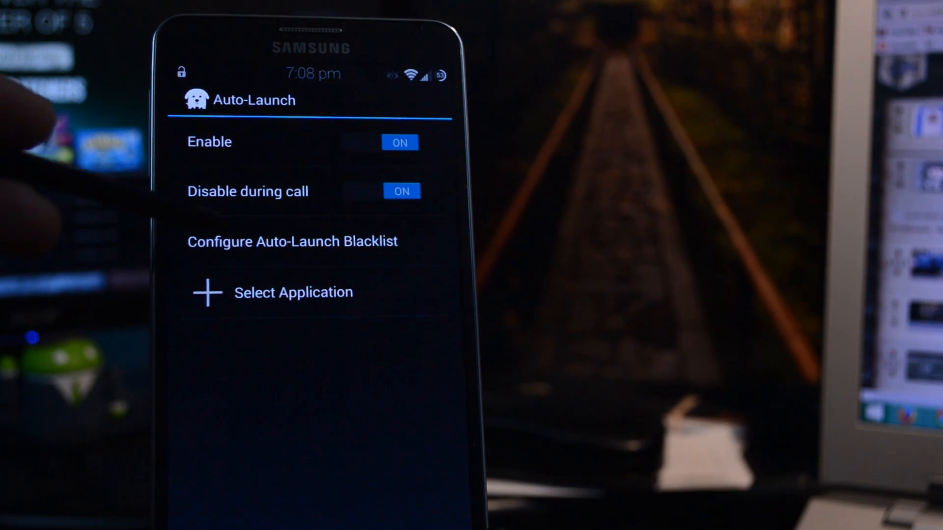
pyautogui.click(293, 242)
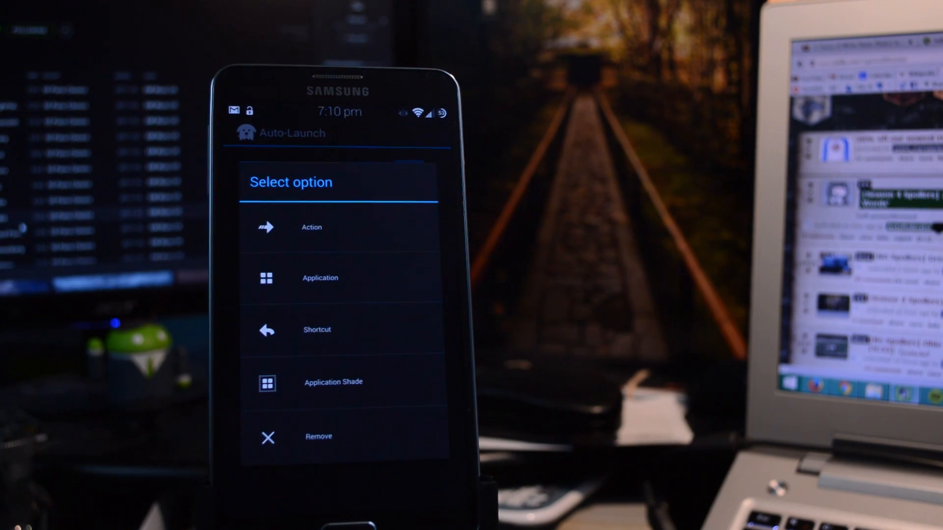
# Set Chrome as the installed application to auto-launch when the pen is detached
pyautogui.click(320, 278)
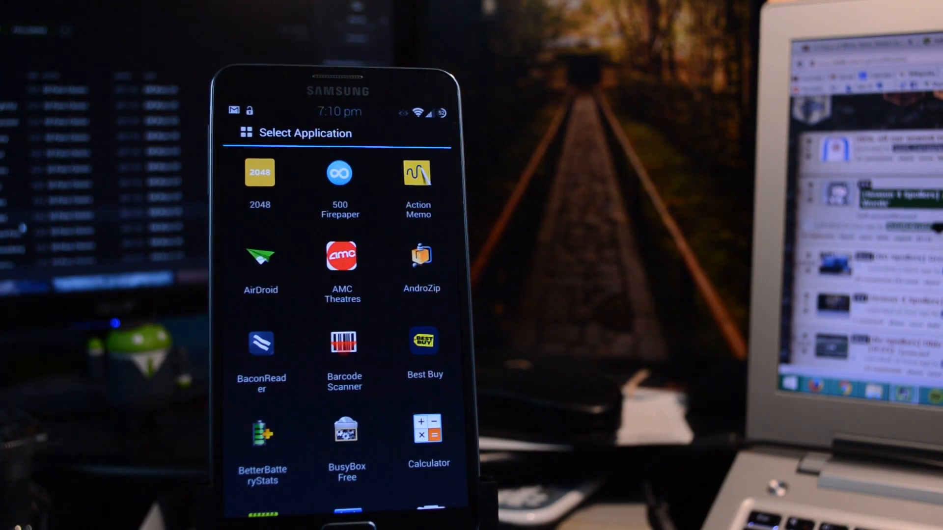
pyautogui.scroll(-3)
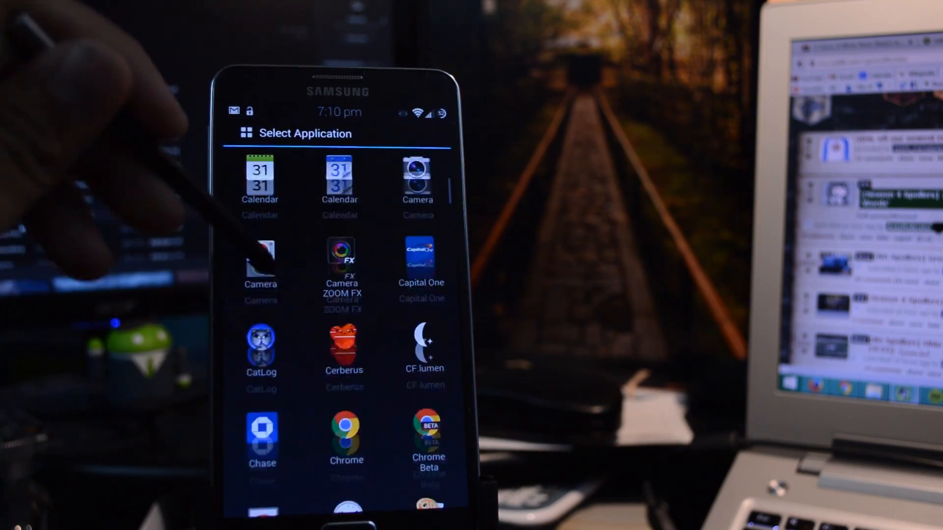
pyautogui.scroll(-3)
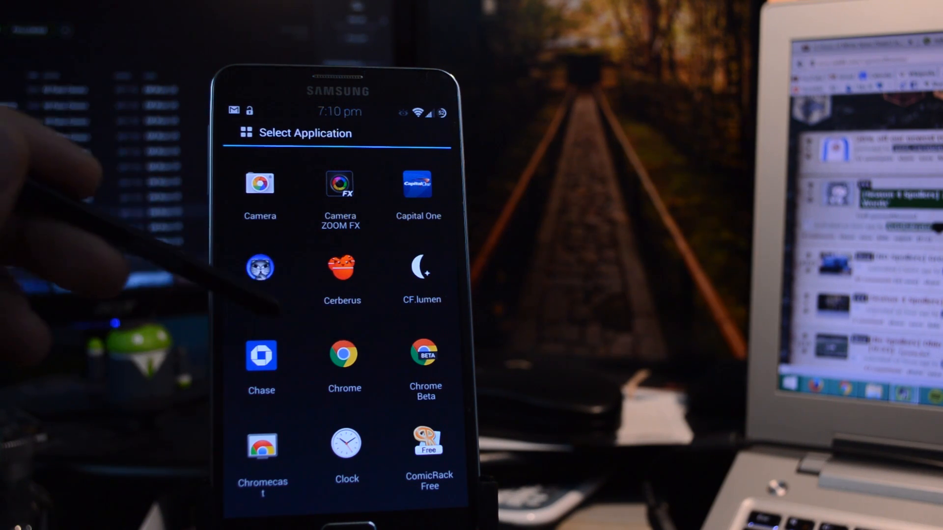
pyautogui.click(345, 354)
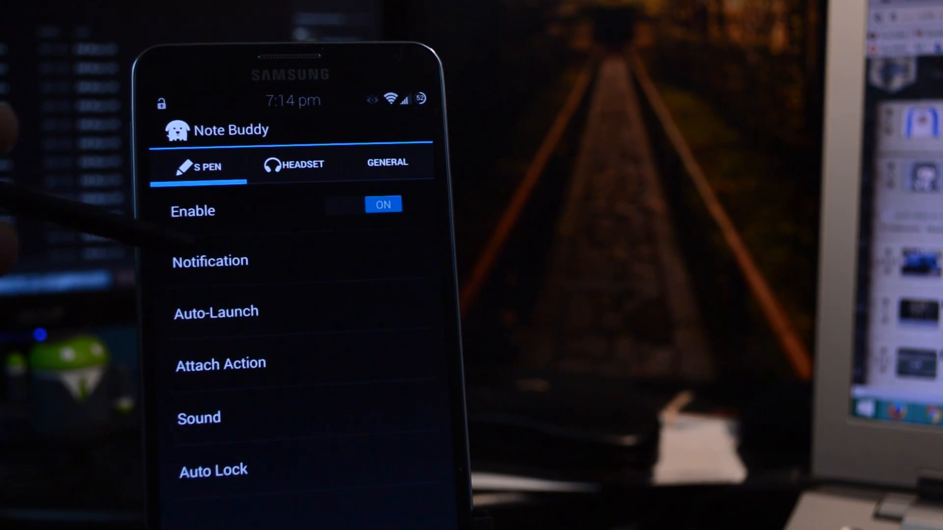
# Go into the Attach Action settings for pen reinsertion
pyautogui.click(210, 260)
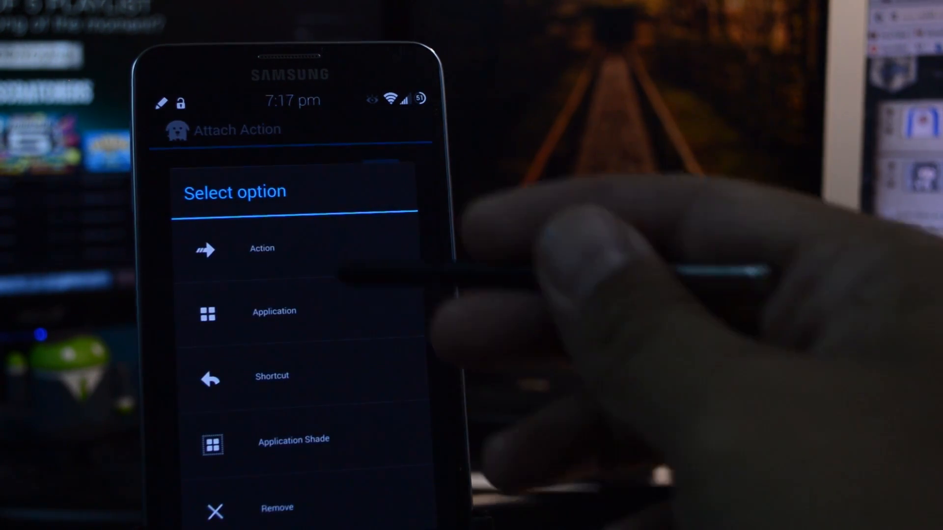
# Assign an Action to run when the S Pen is reattached
pyautogui.click(262, 247)
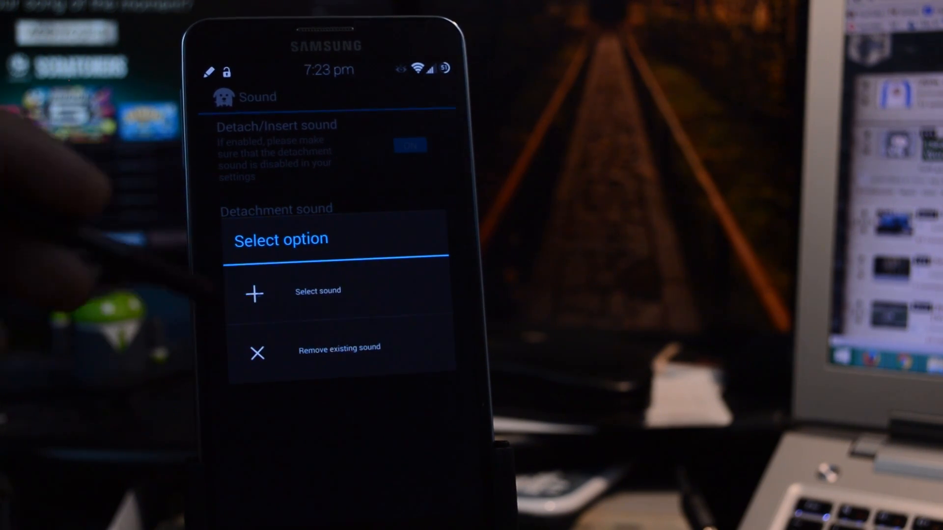
# Choose the sound played on pen detachment
pyautogui.click(318, 290)
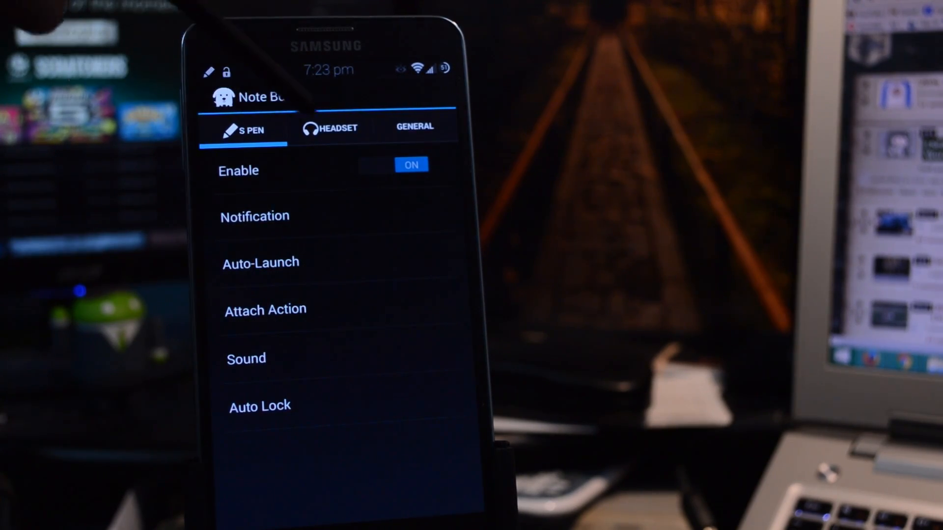
# Show the HEADSET settings, leaving headset features switched off
pyautogui.click(333, 128)
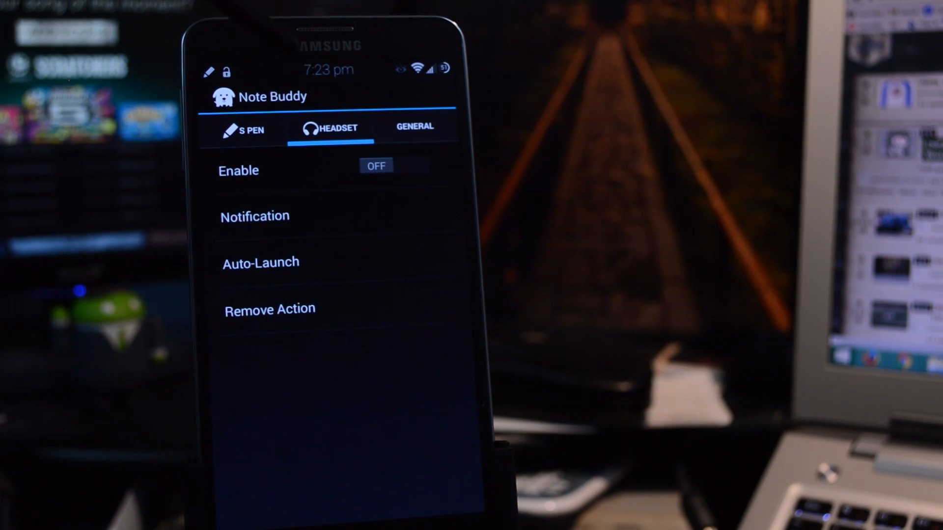